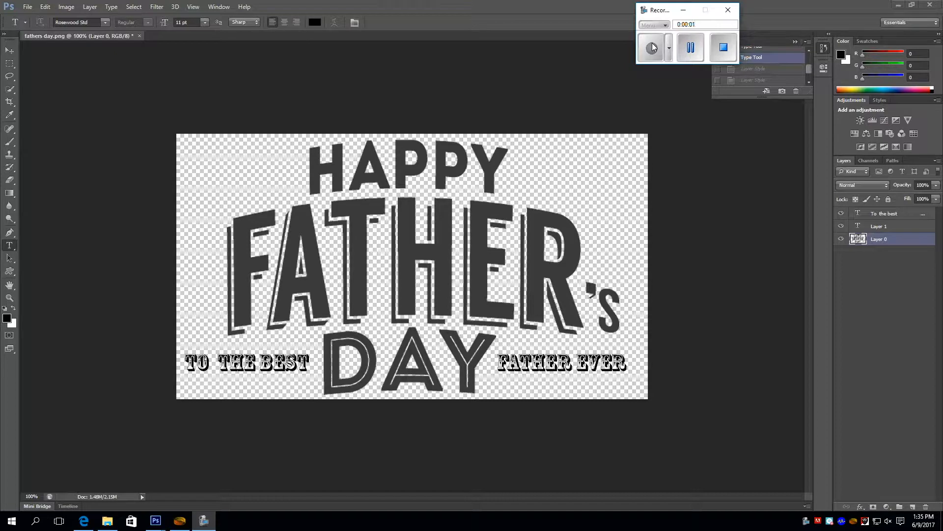
- Add a black (050000) Color Overlay to Layer 0 so the lettering is solid black
left_click(650, 47)
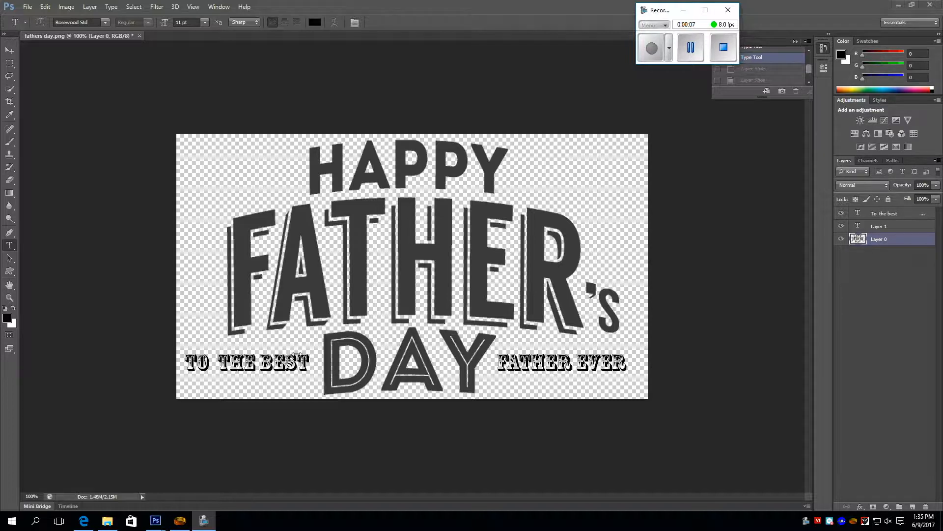
mouse_move(446, 322)
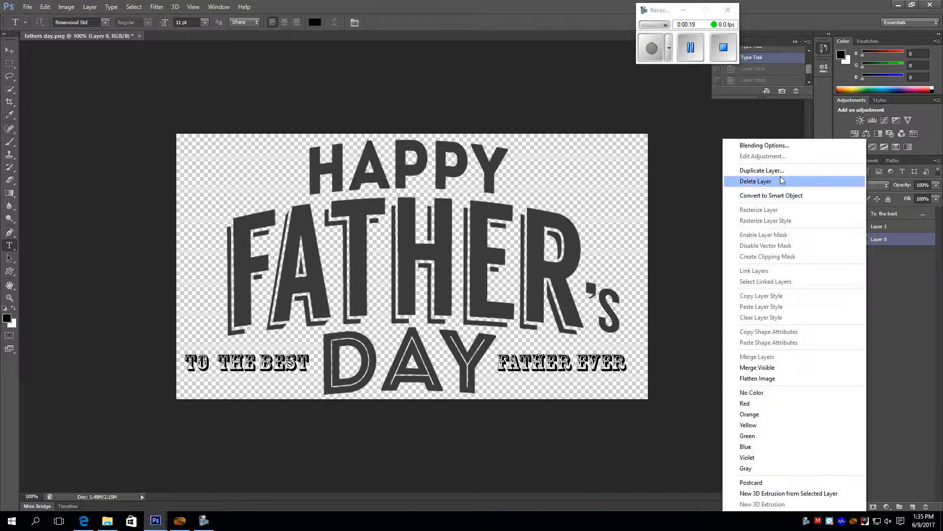
mouse_move(785, 170)
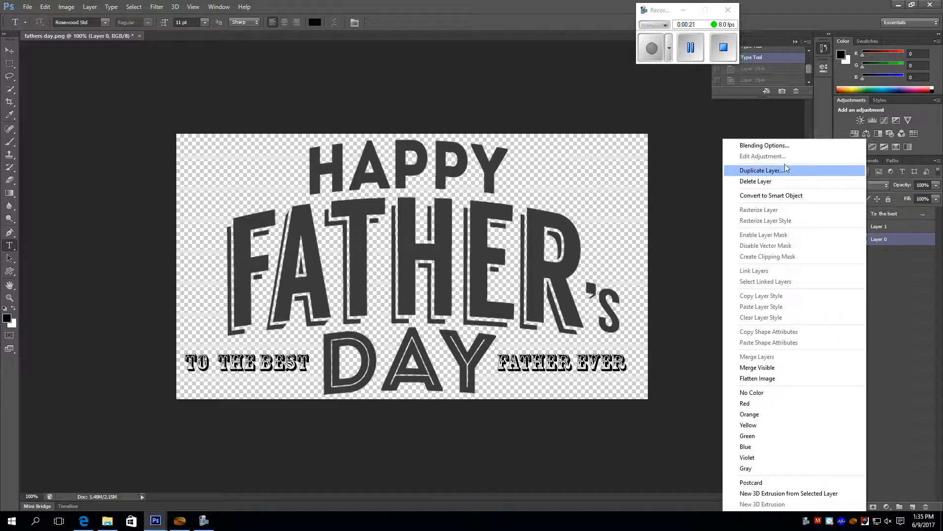
left_click(765, 145)
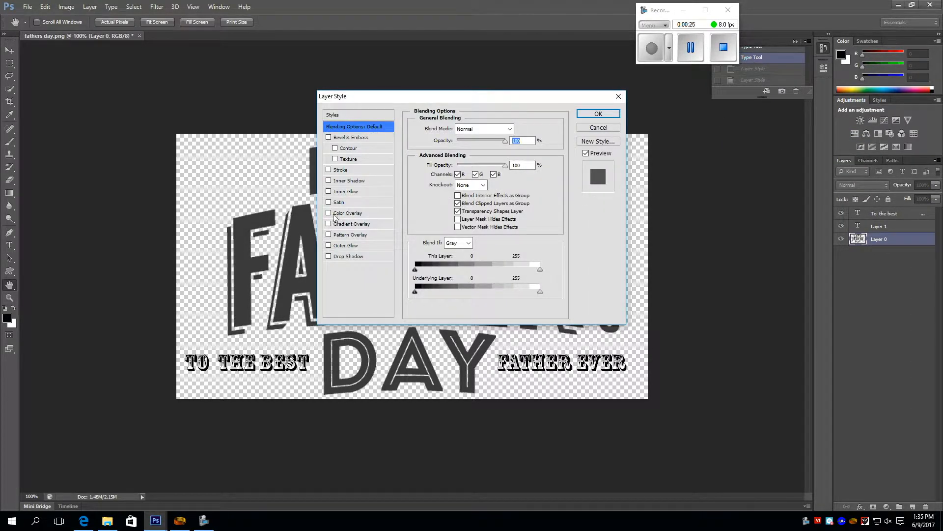
left_click(328, 212)
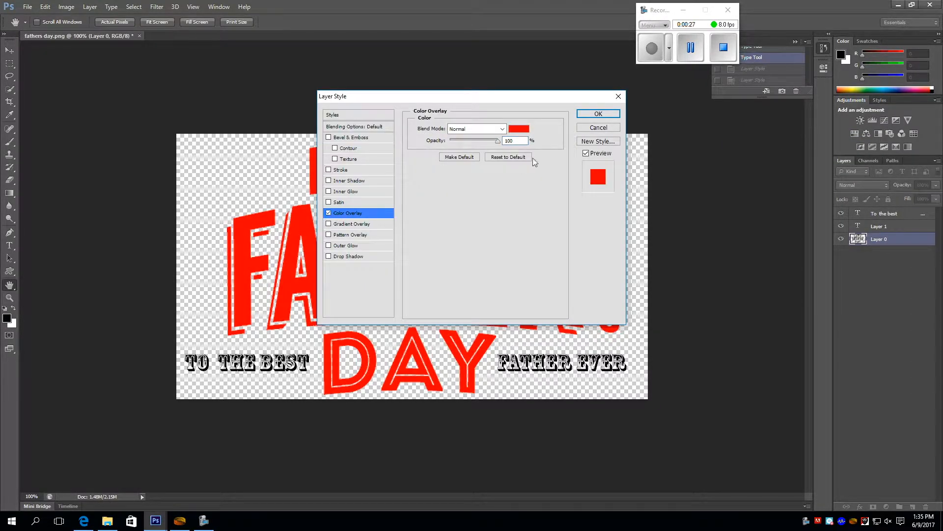
left_click(518, 127)
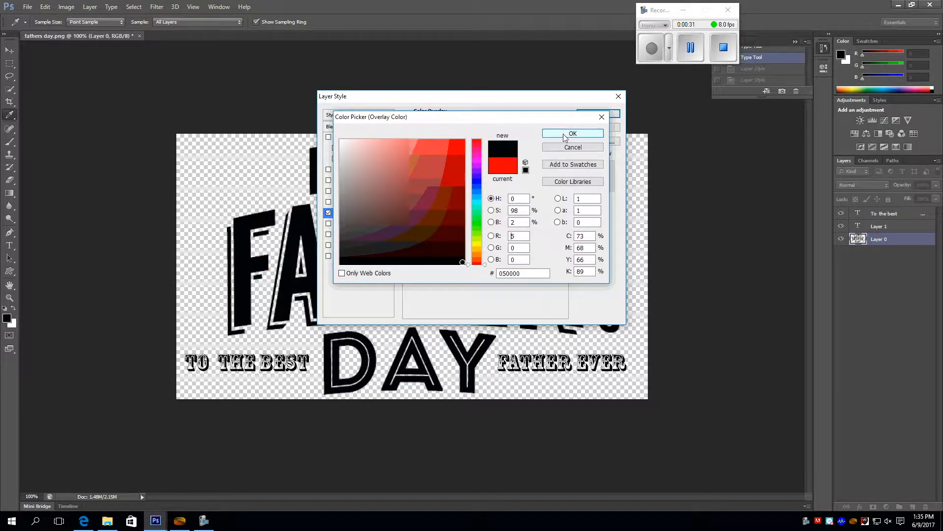
left_click(572, 134)
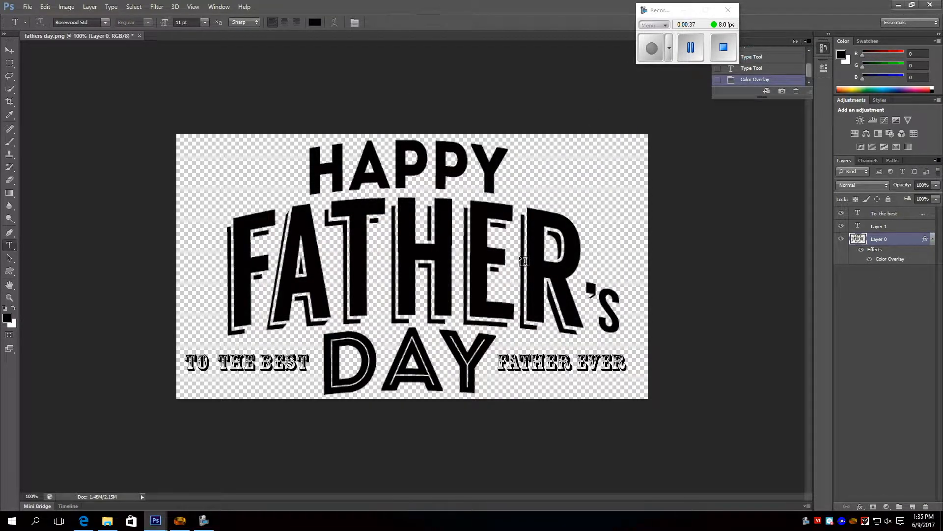
mouse_move(308, 109)
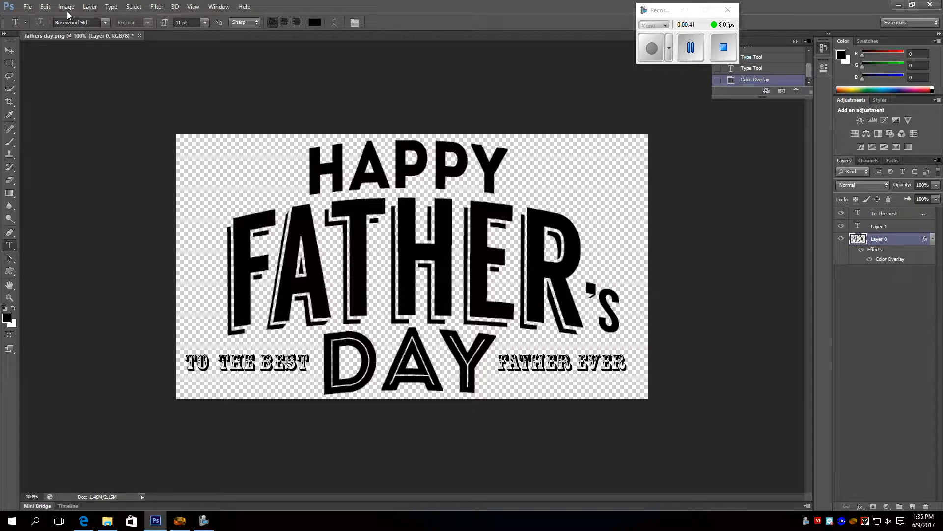
- Rotate the canvas 90° counter-clockwise into portrait via Image Rotation
left_click(67, 7)
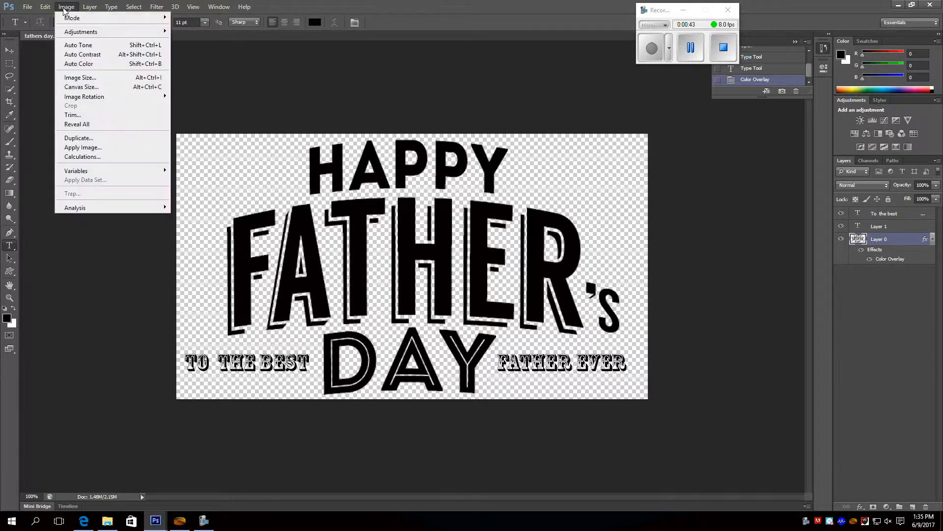
mouse_move(102, 96)
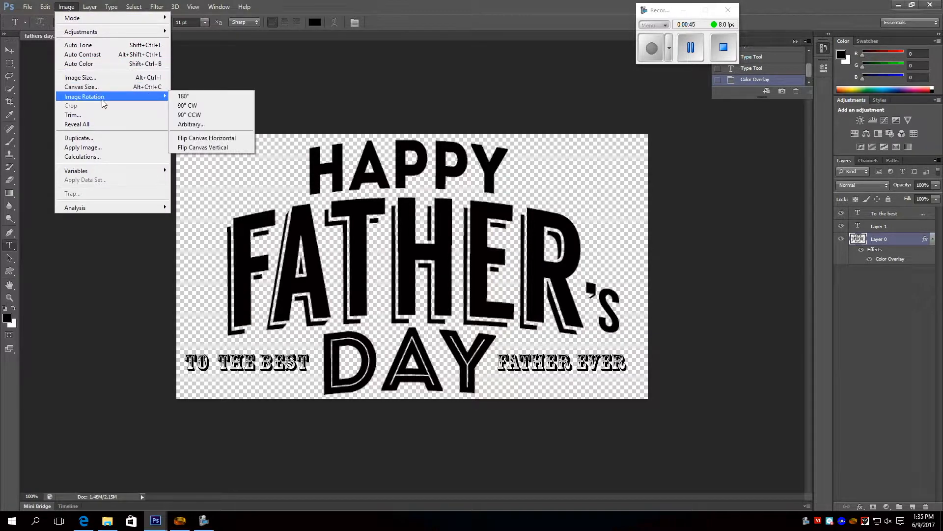
mouse_move(187, 105)
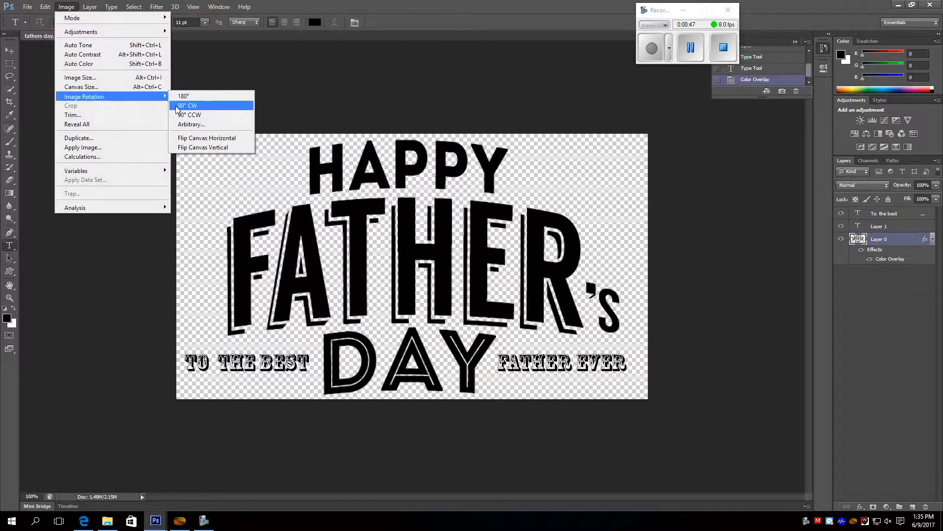
mouse_move(196, 114)
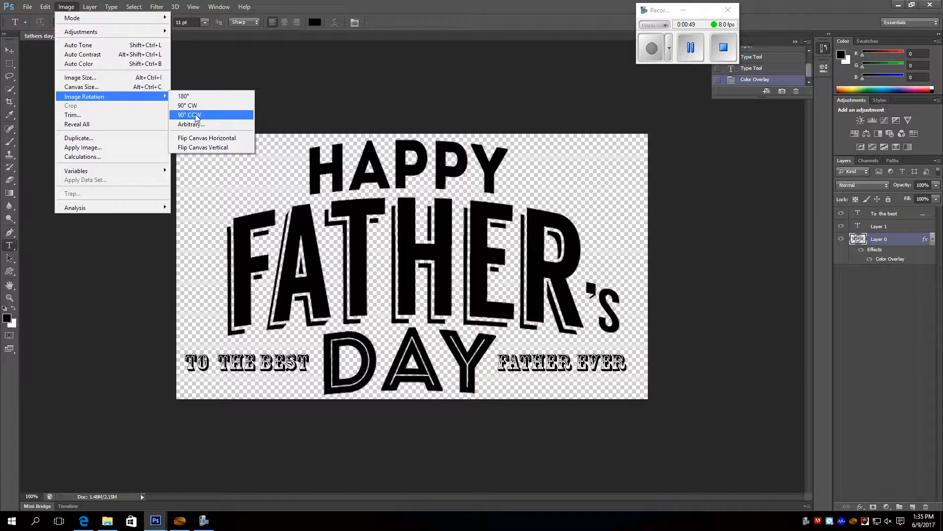
left_click(196, 114)
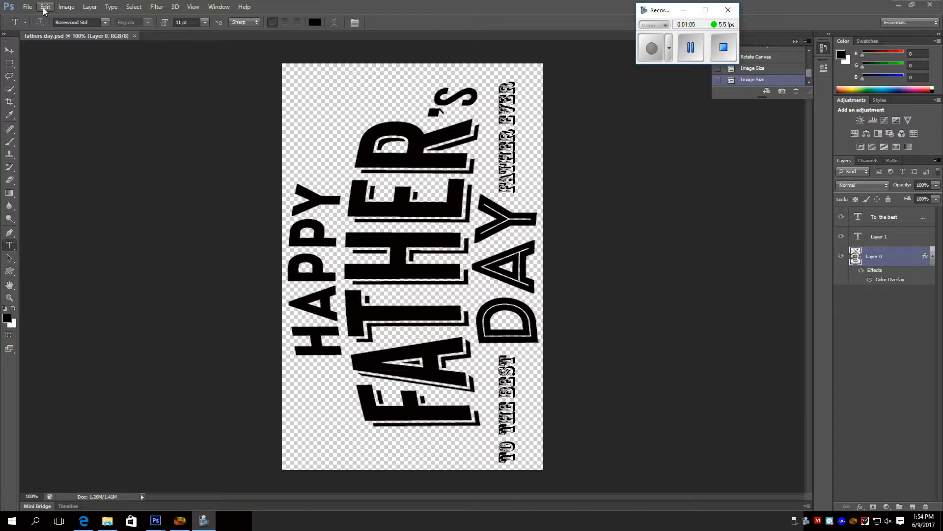
- Bring up Print and choose the Epilog Mini laser engraver as the printer
left_click(32, 8)
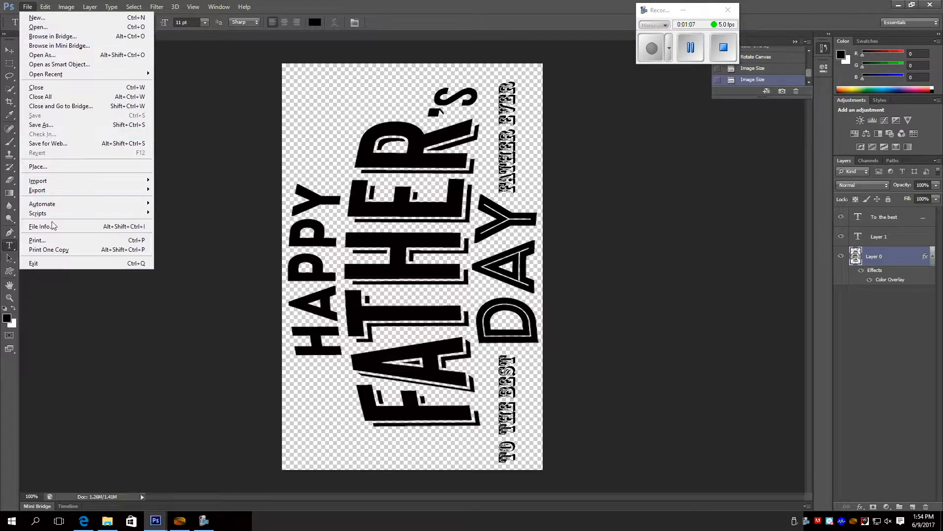
left_click(37, 240)
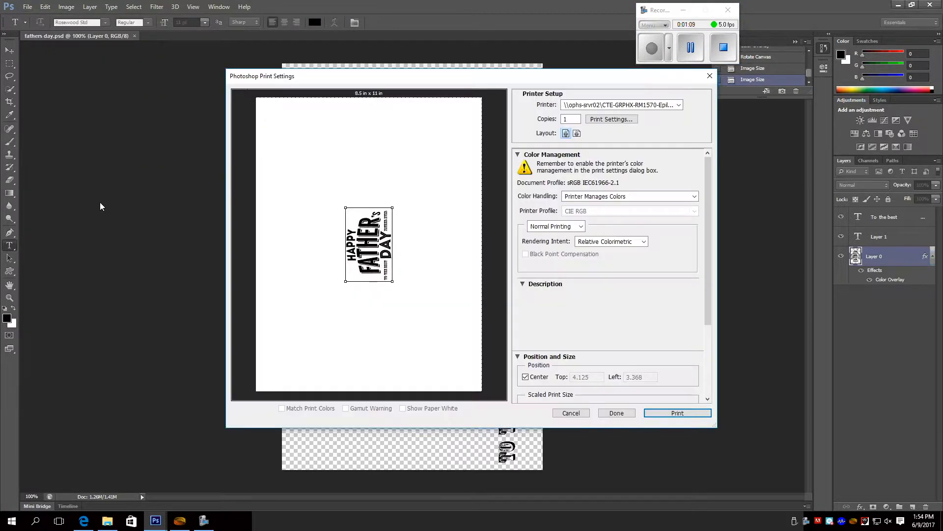
left_click(694, 105)
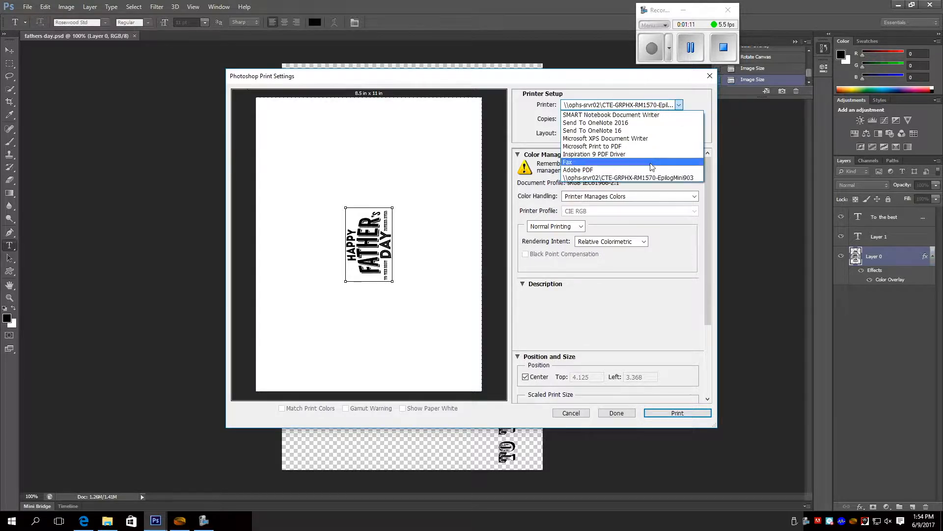
mouse_move(652, 178)
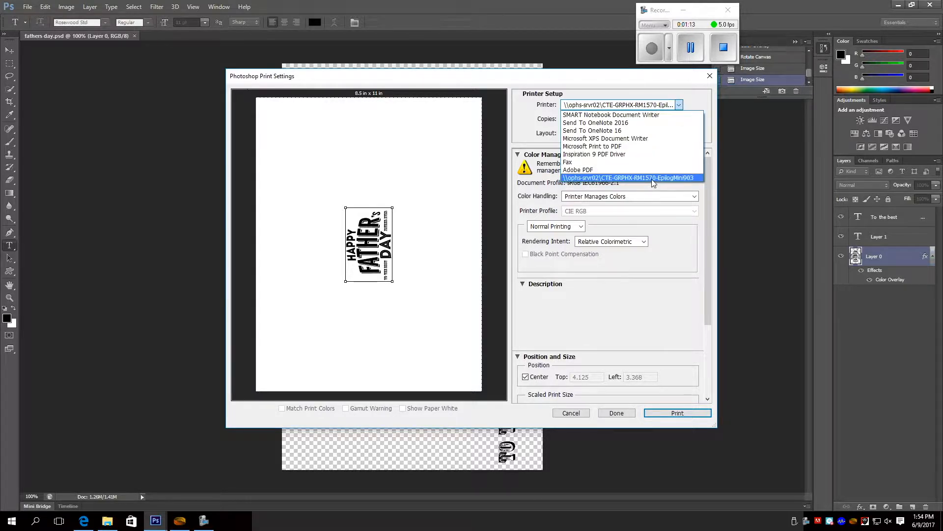
left_click(631, 177)
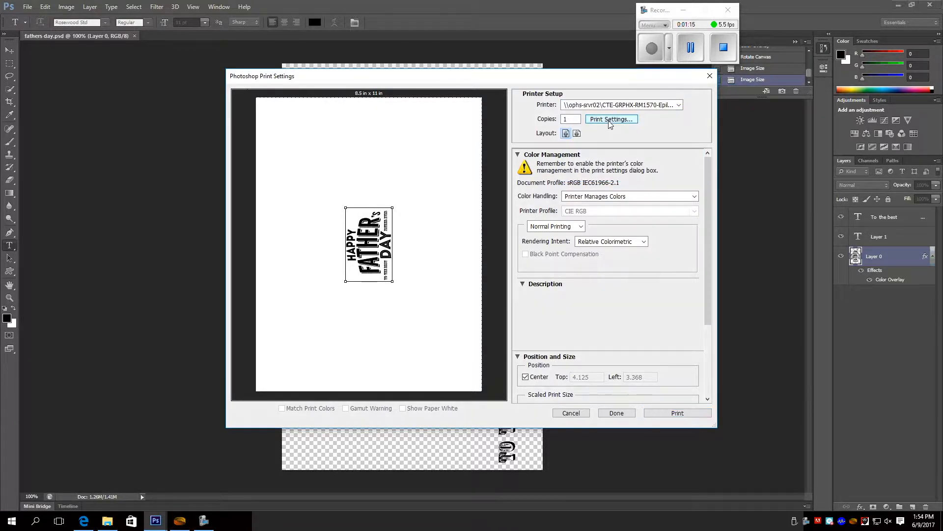
- Set the engraver piece size to 18 x 12 in with centre-center placement and confirm
left_click(612, 119)
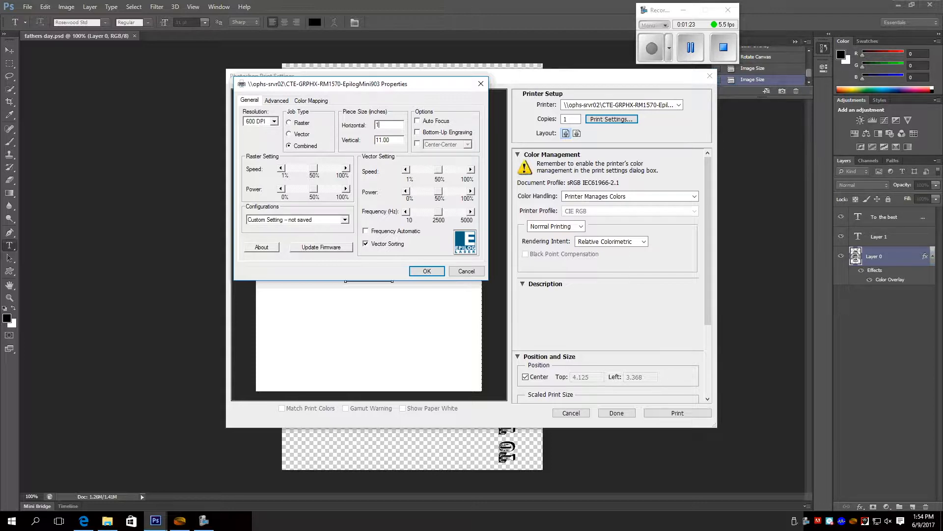
type("18")
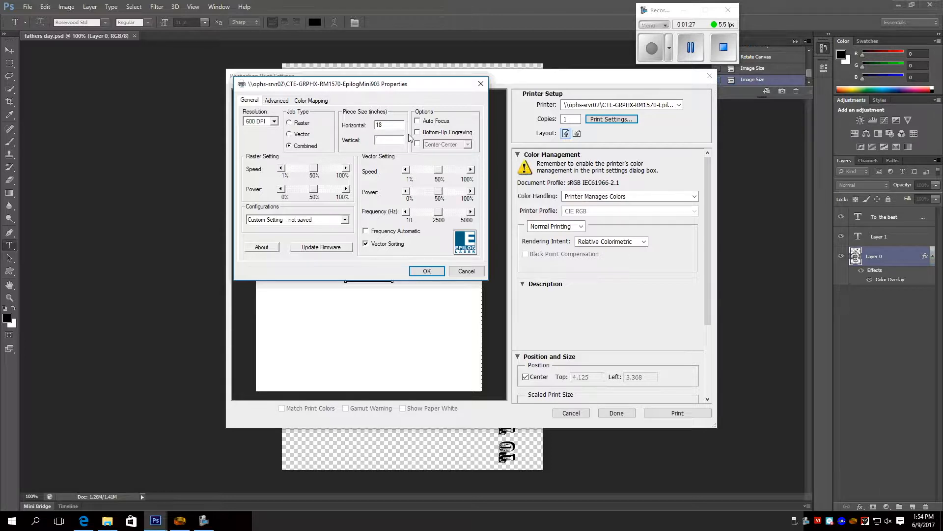
type("12")
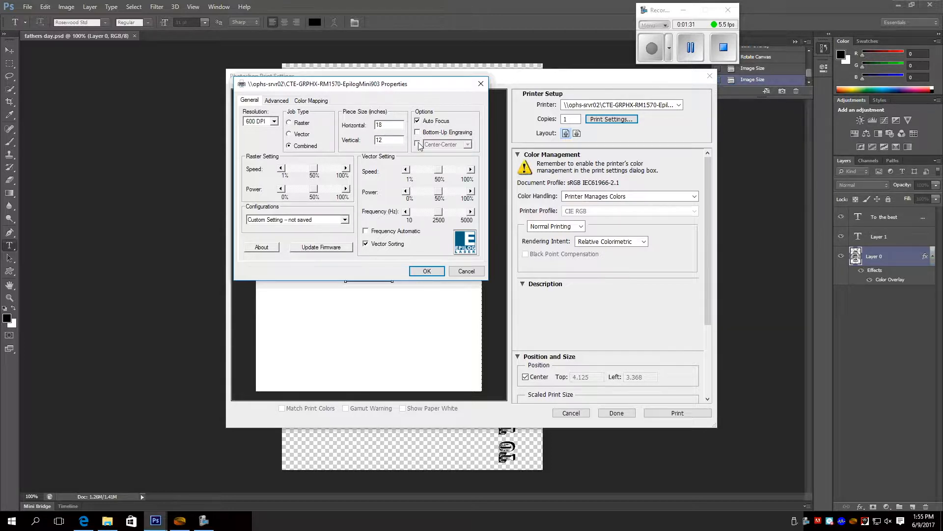
left_click(417, 143)
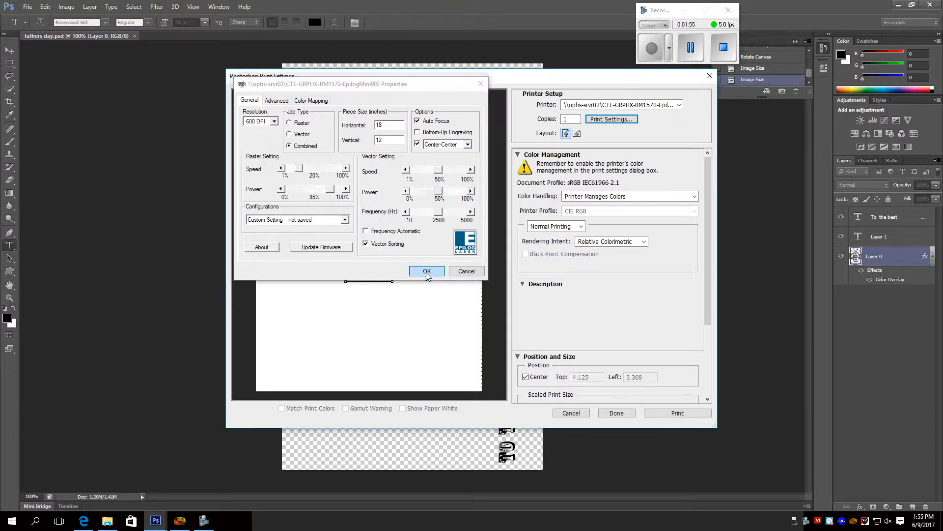
left_click(426, 271)
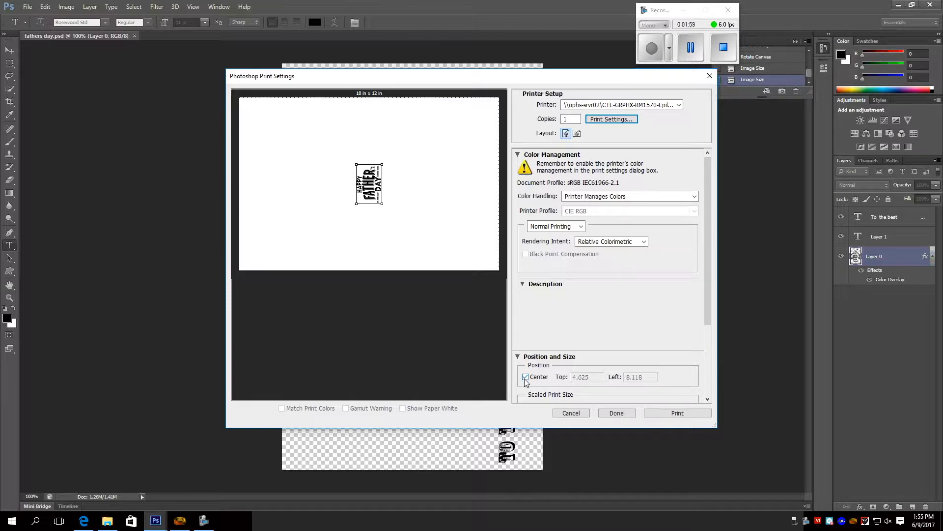
- Uncentre the design and set Top and Left to 0 for top-left placement
left_click(525, 376)
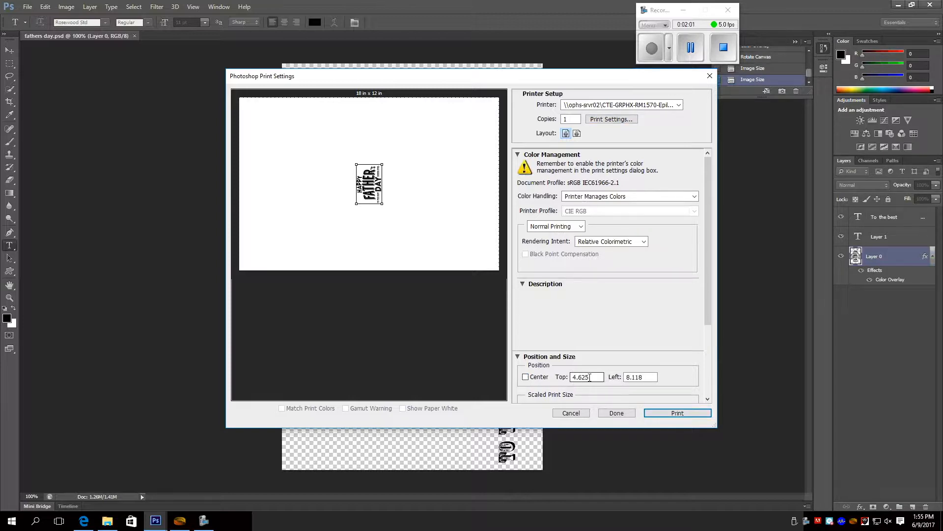
type("0")
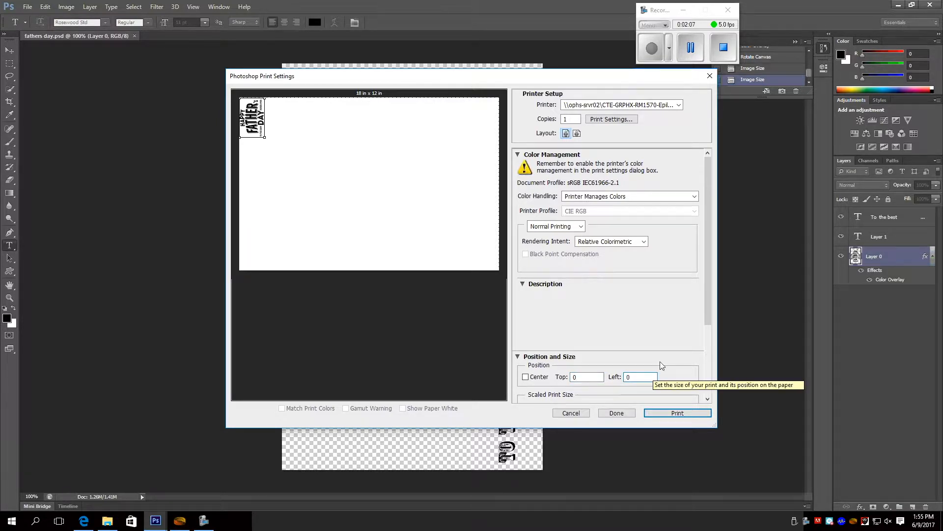
mouse_move(608, 307)
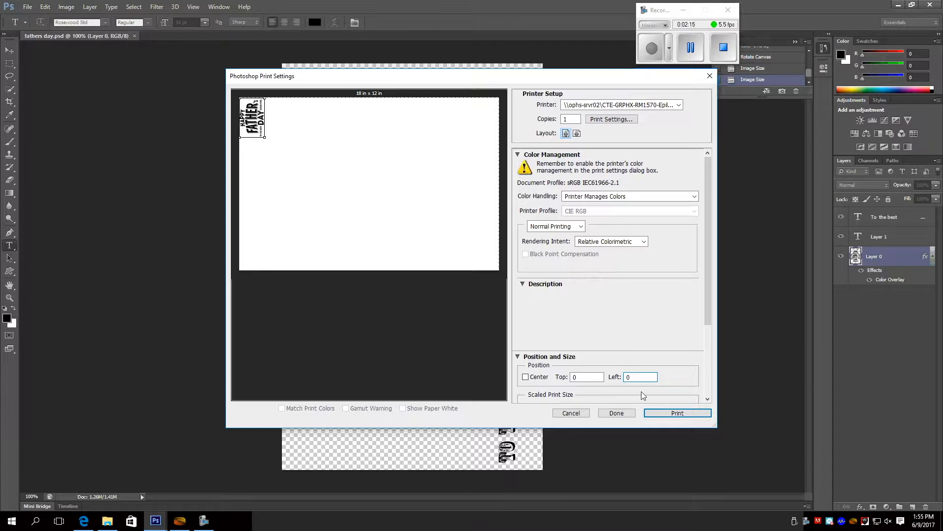
mouse_move(663, 415)
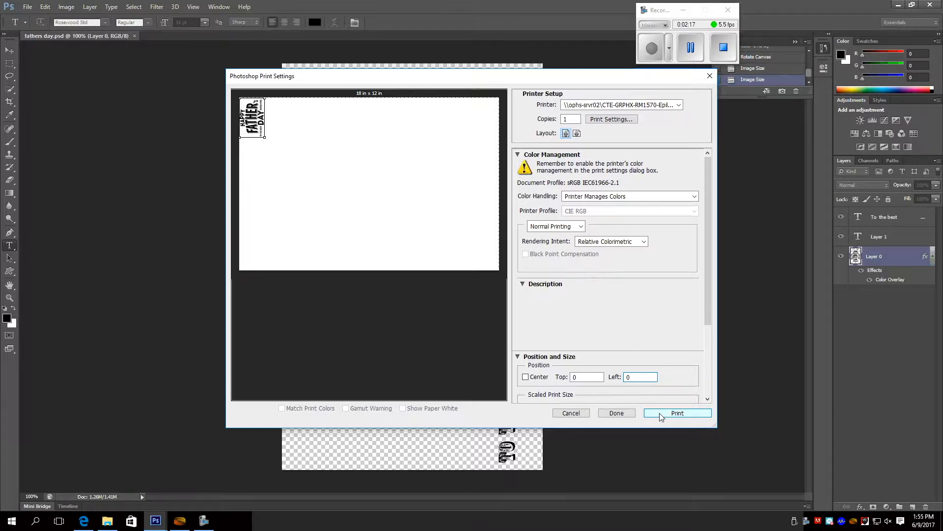